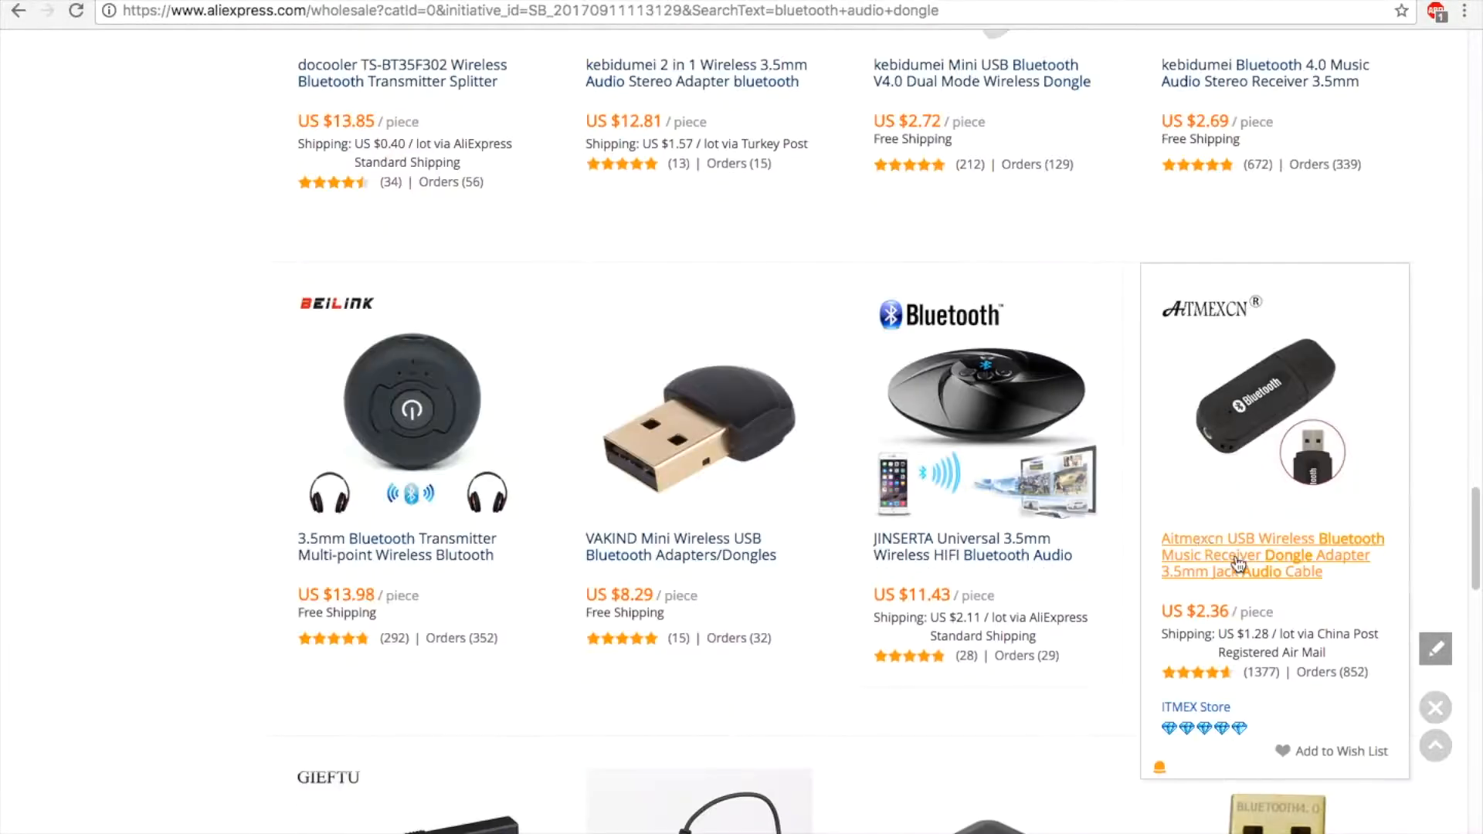
Step: Open the Aitmexcn USB Wireless Bluetooth Music Receiver Dongle listing from the search results
left_click(1272, 555)
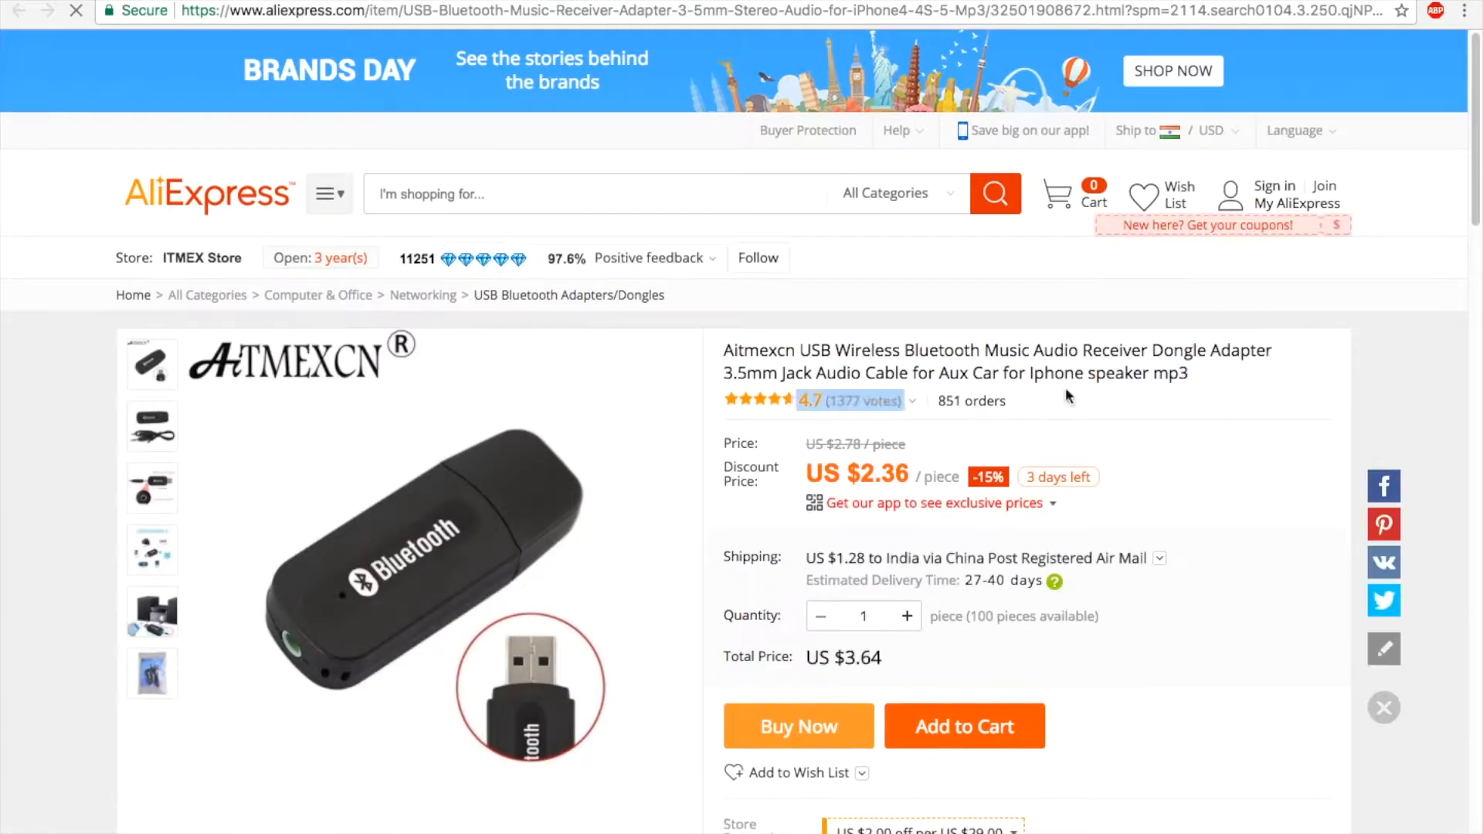